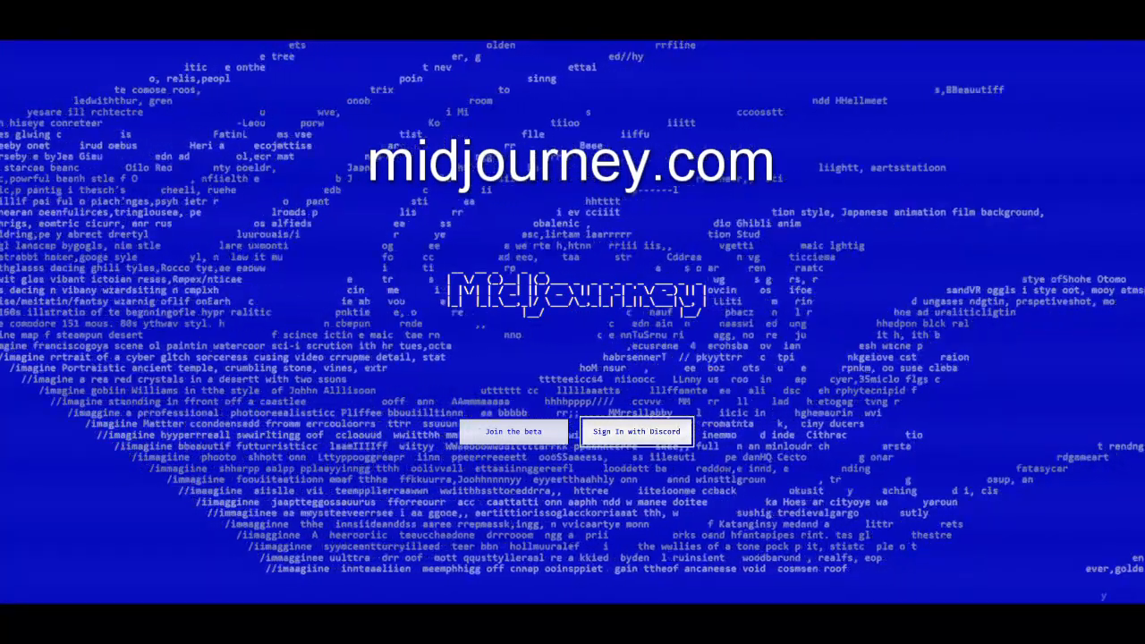
- Start the /imagine command in the Discord message box so its prompt field appears
click(636, 431)
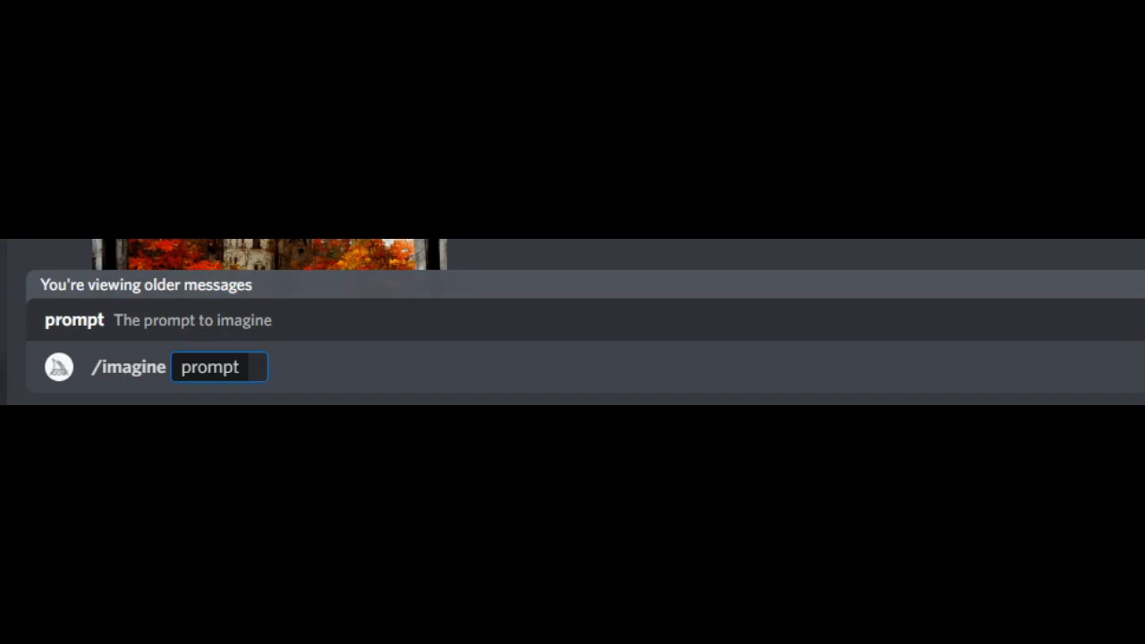
click(219, 367)
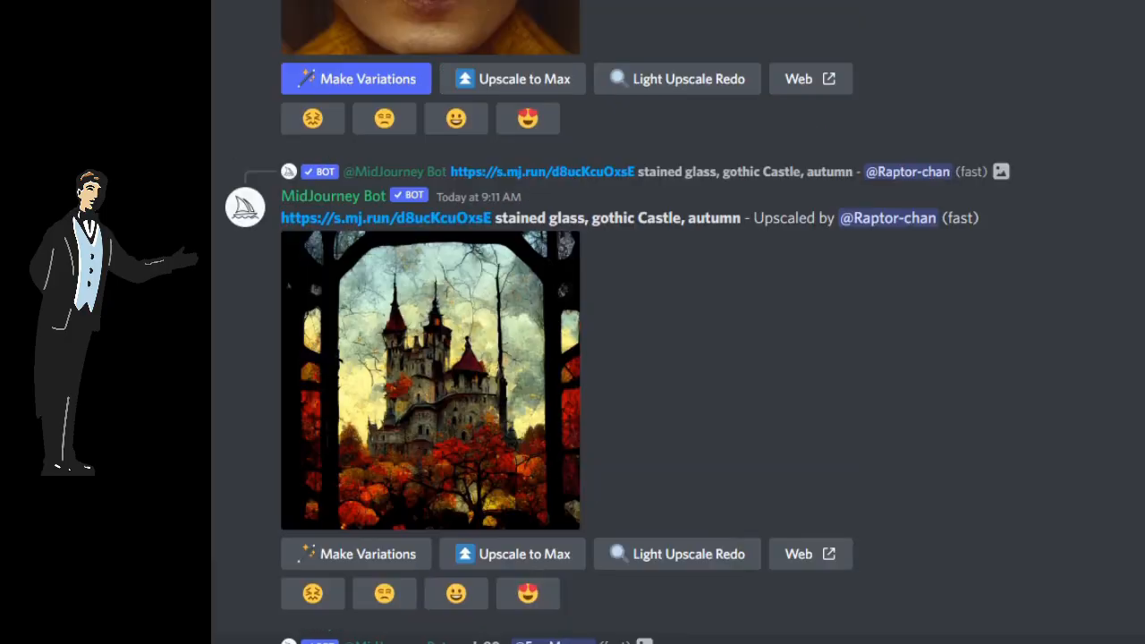
scroll(up, 3)
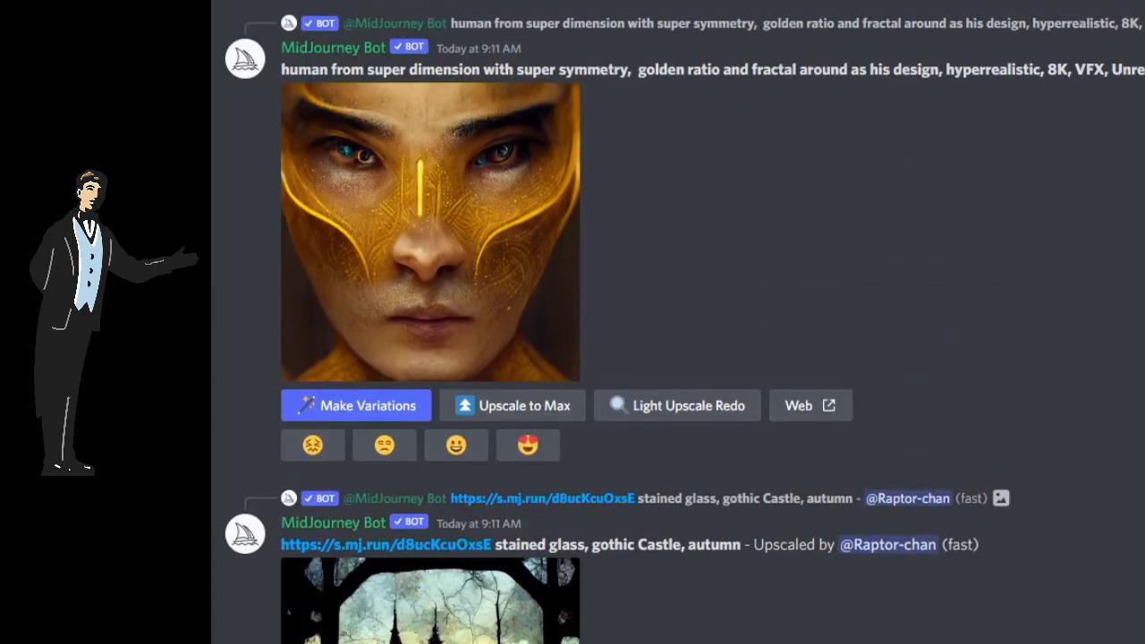
scroll(up, 3)
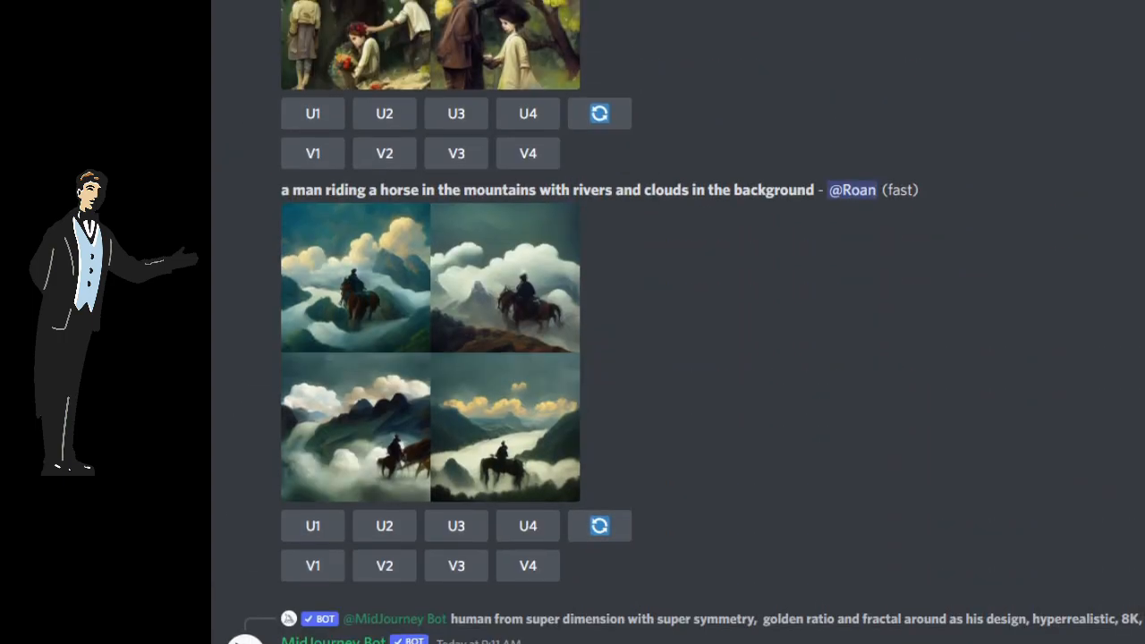
scroll(up, 3)
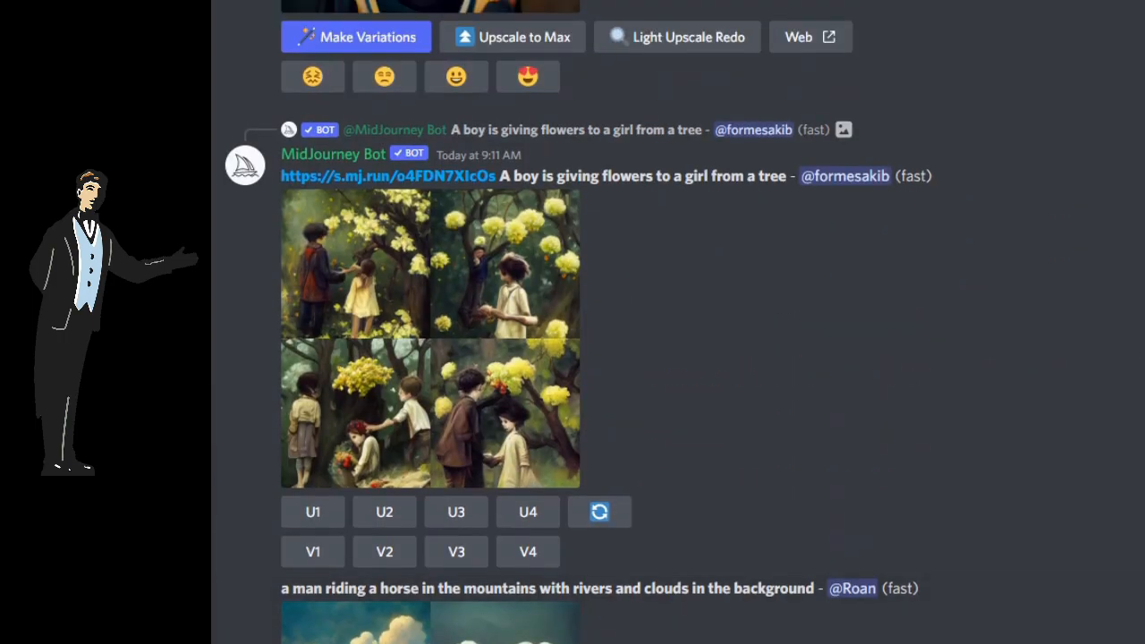
scroll(up, 3)
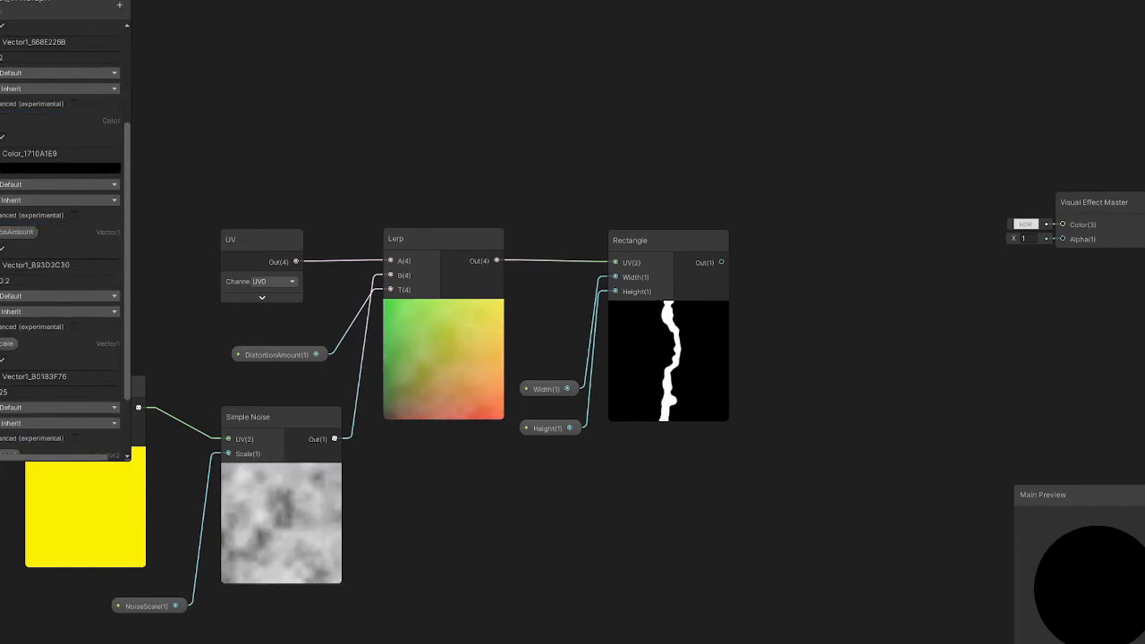
key(alt+tab)
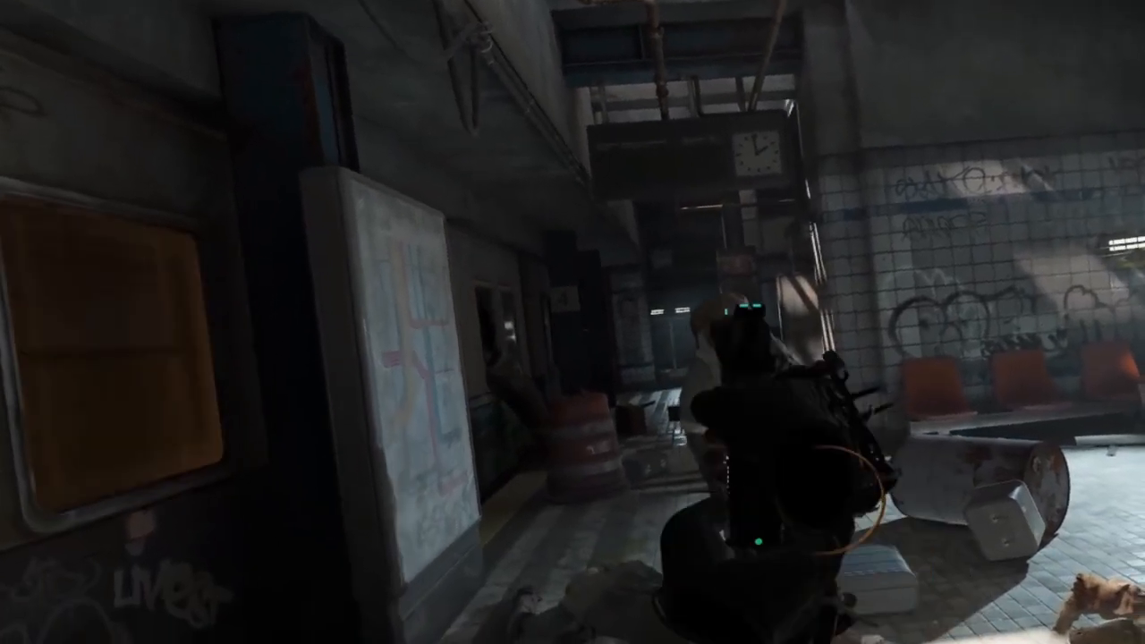